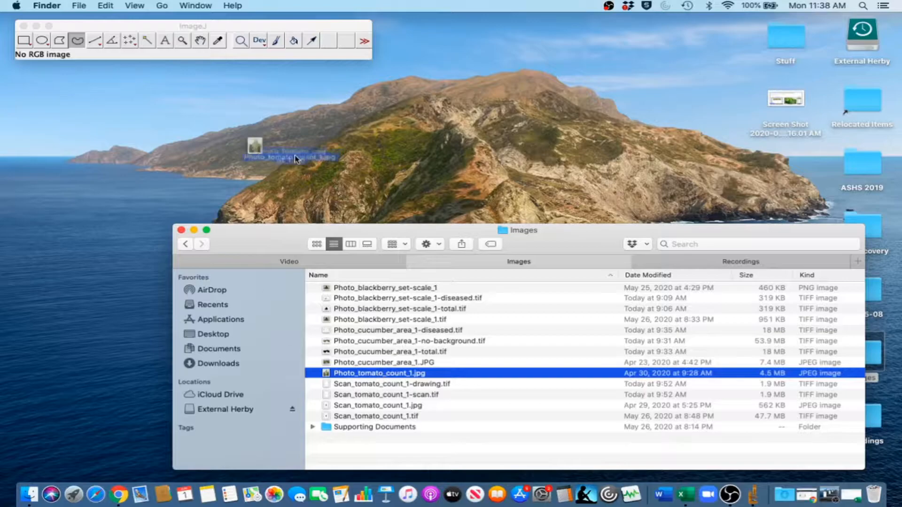
- Load Photo_tomato_count_1.jpg from the Images folder into ImageJ
double_click(378, 373)
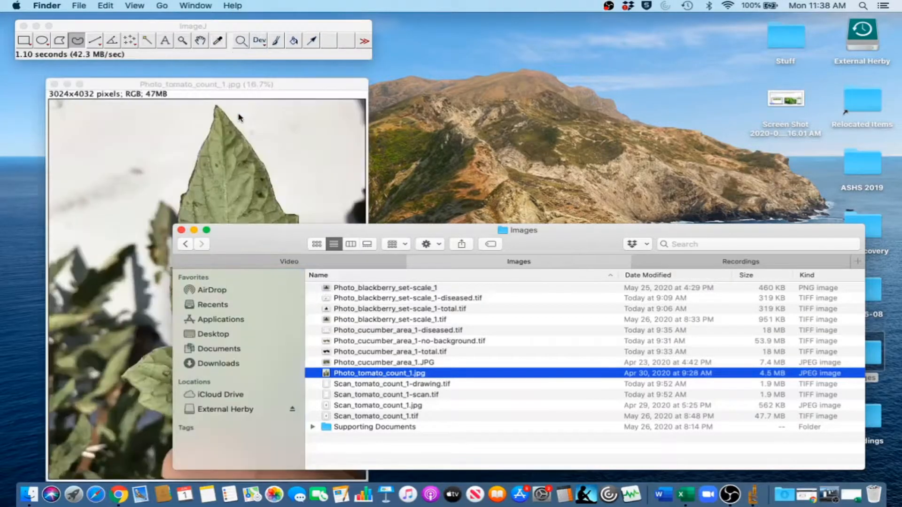
mouse_move(162, 125)
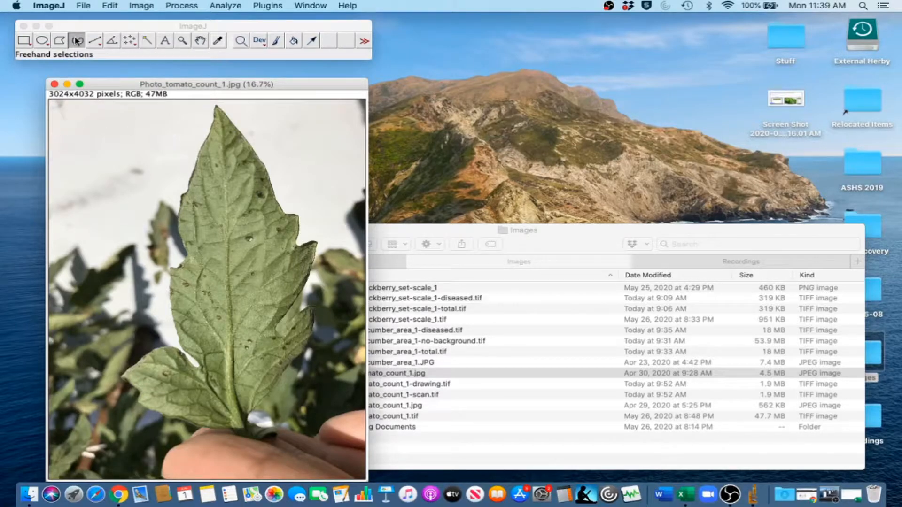
- Outline the central tomato leaf with a freehand selection, leaving out the background
click(193, 26)
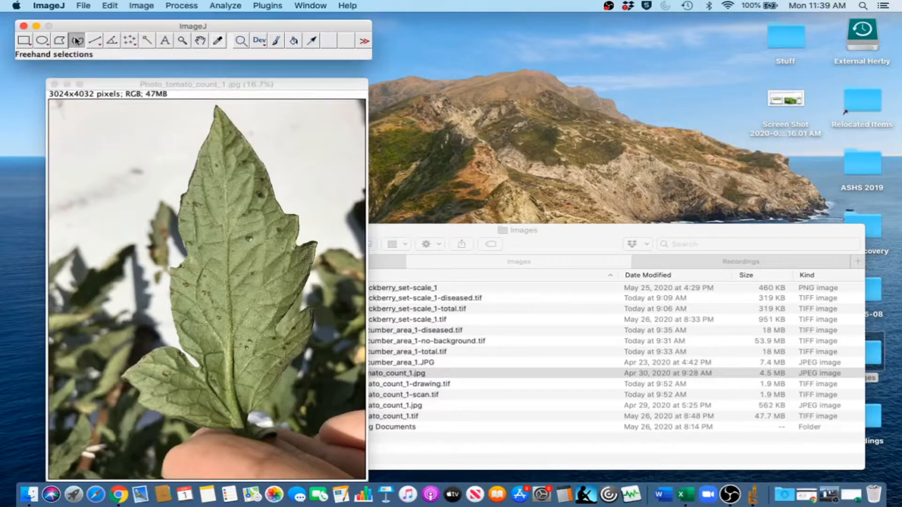
click(93, 40)
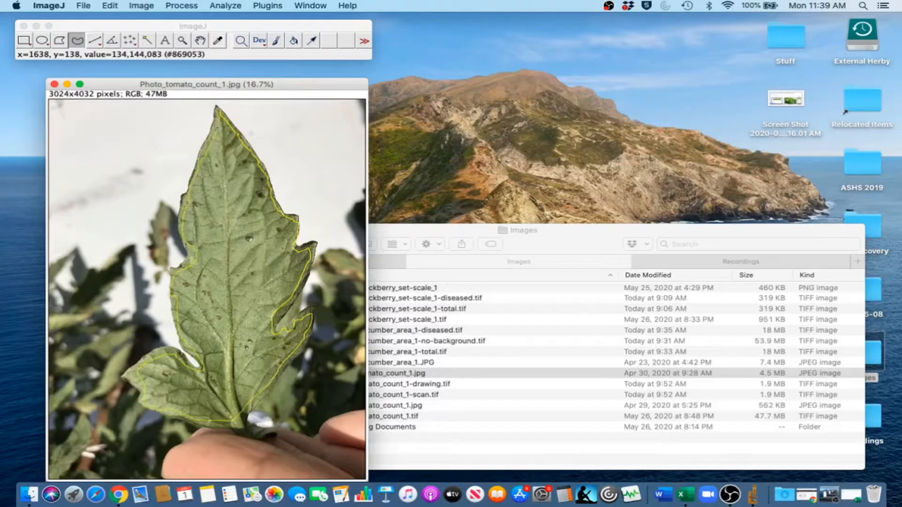
- Clear outside the leaf outline to white and colour-threshold hue 0–47 to mark dark spots red
click(109, 6)
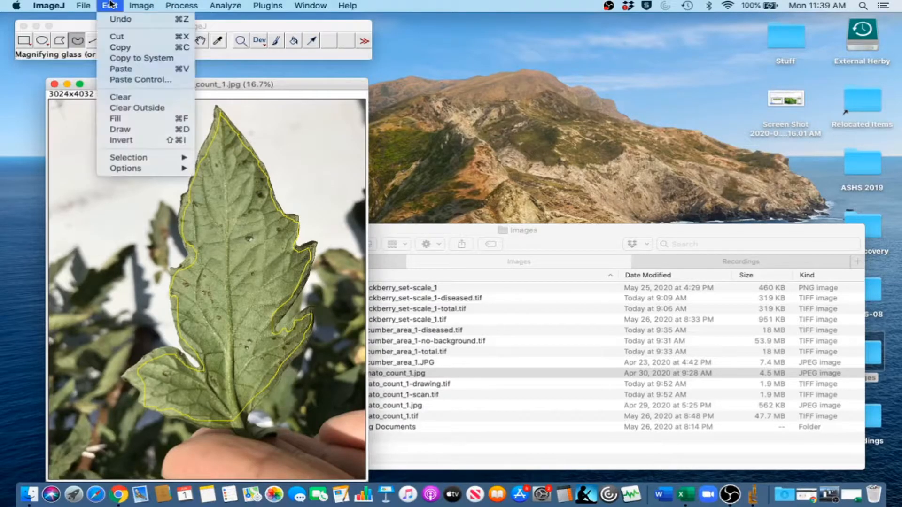
click(137, 107)
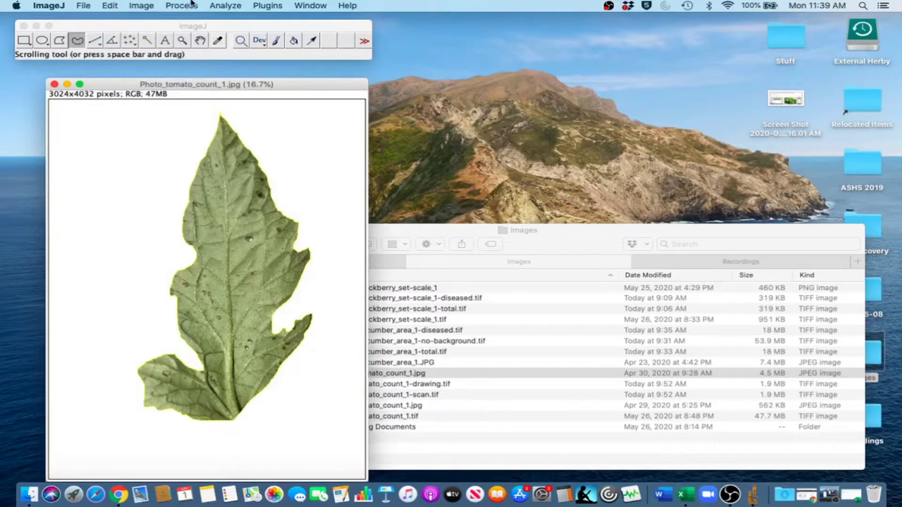
click(141, 6)
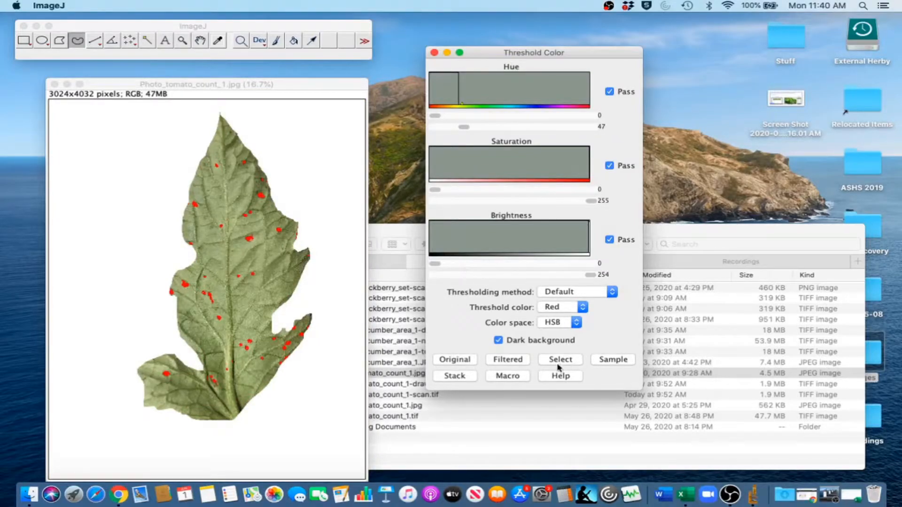
- Select the red thresholded spots and convert them to a black-on-white binary mask
click(559, 360)
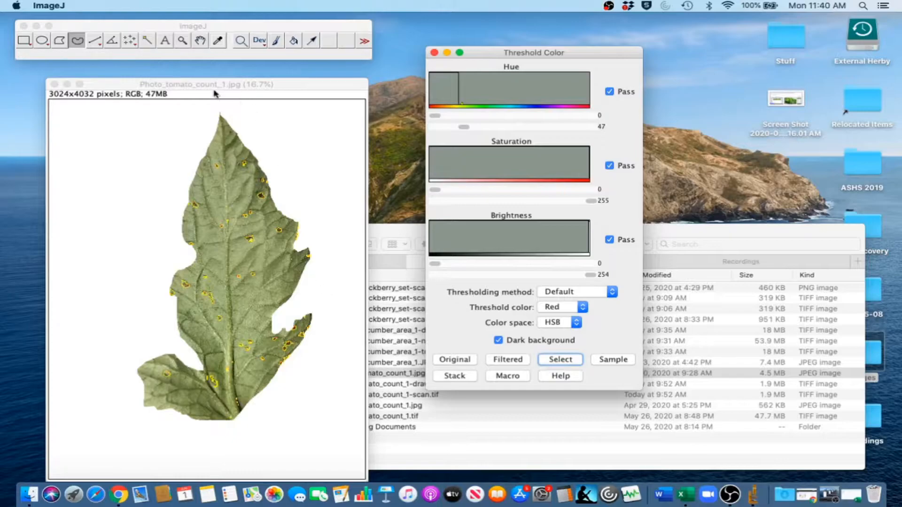
click(182, 5)
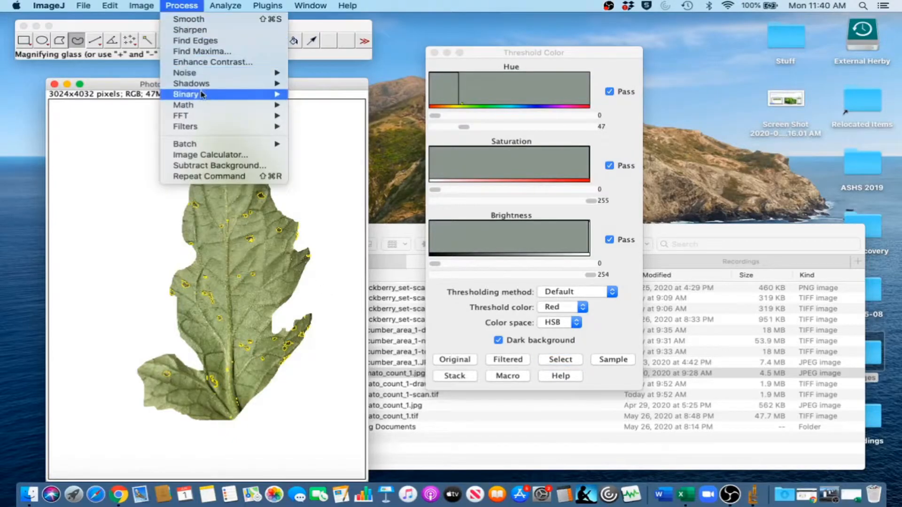
click(185, 94)
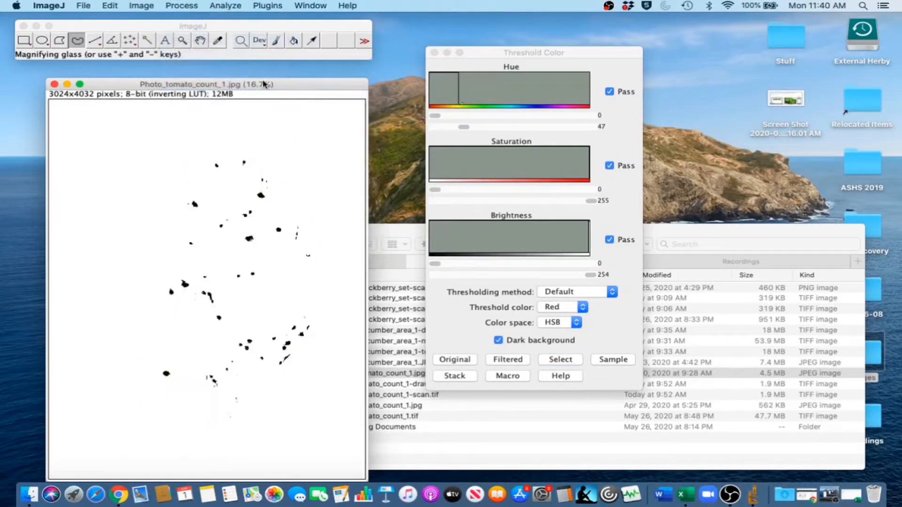
mouse_move(309, 86)
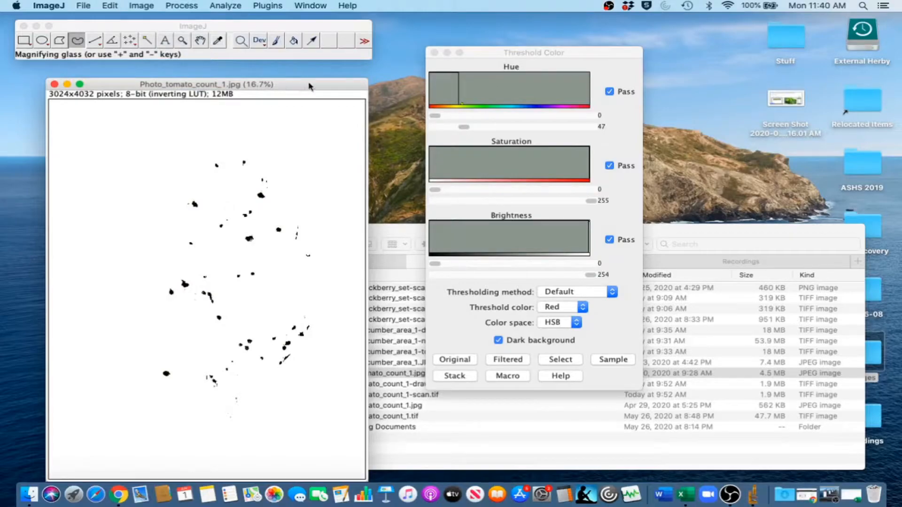
mouse_move(356, 254)
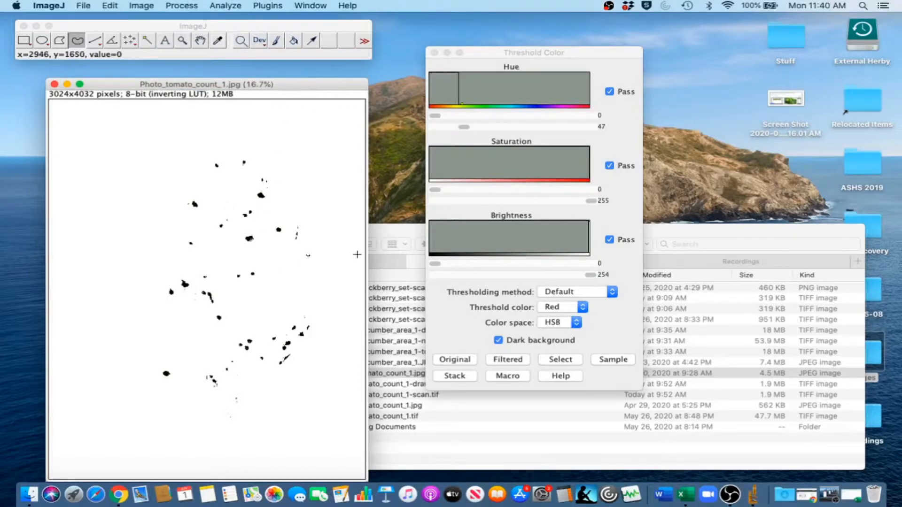
click(378, 373)
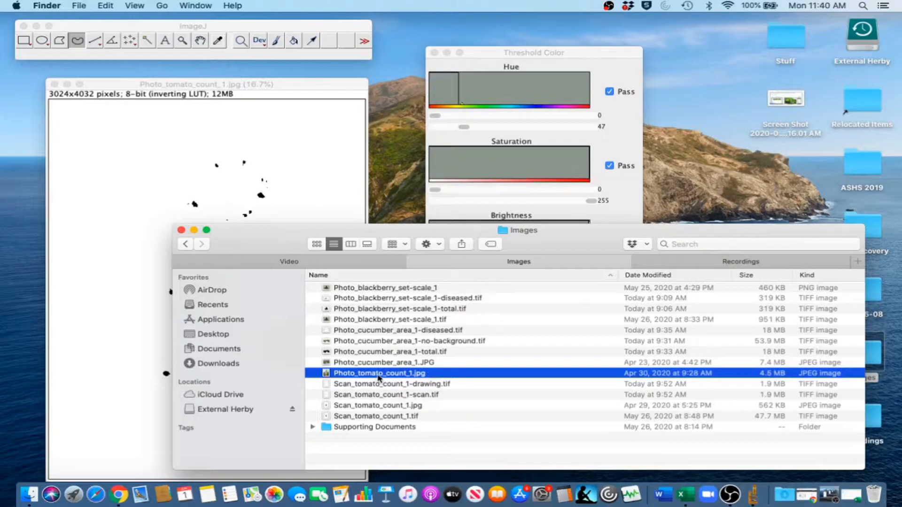
- Reopen Photo_tomato_count_1.jpg as a second copy next to the black-spots mask
double_click(379, 373)
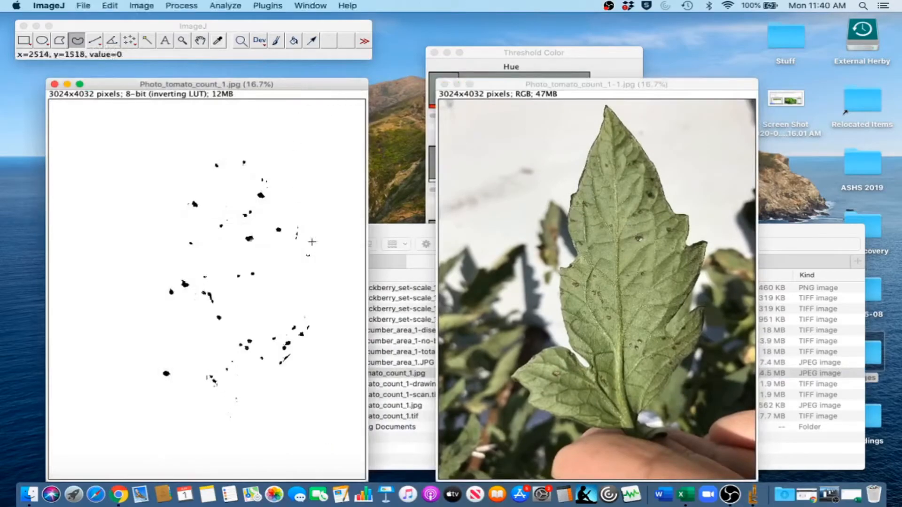
mouse_move(277, 195)
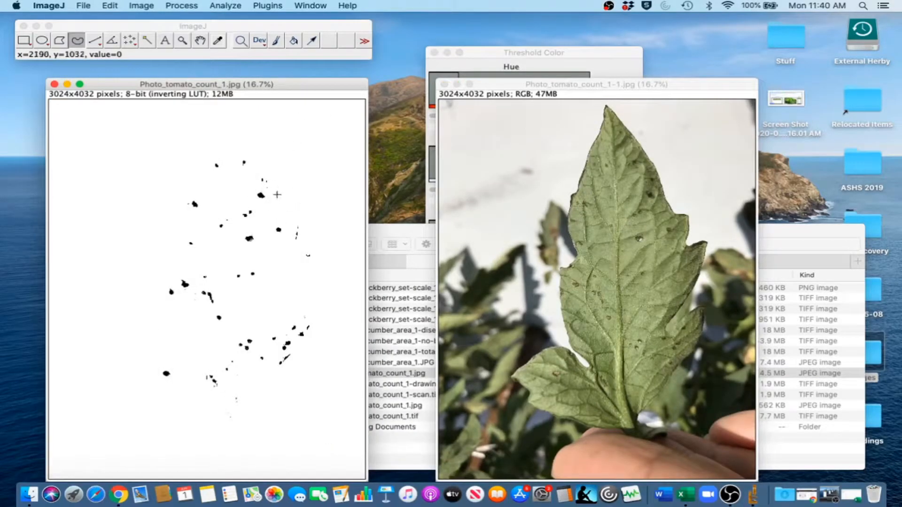
mouse_move(237, 433)
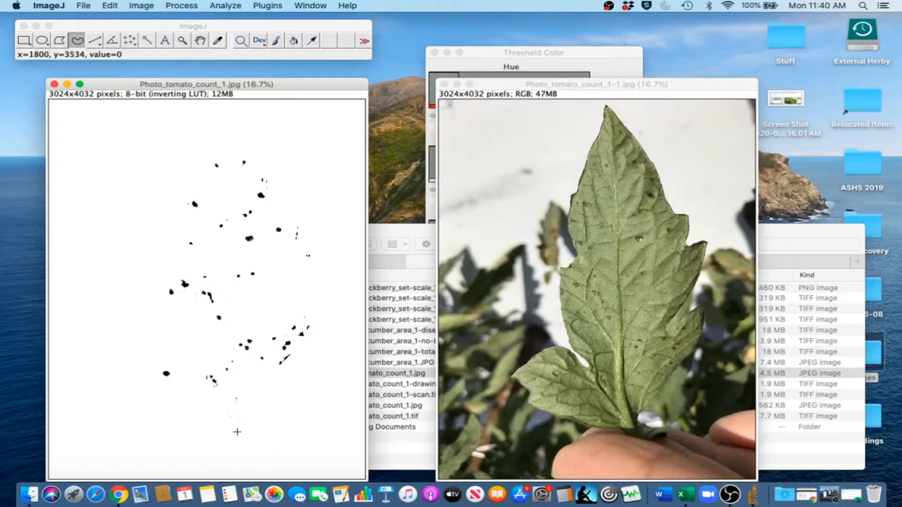
mouse_move(190, 87)
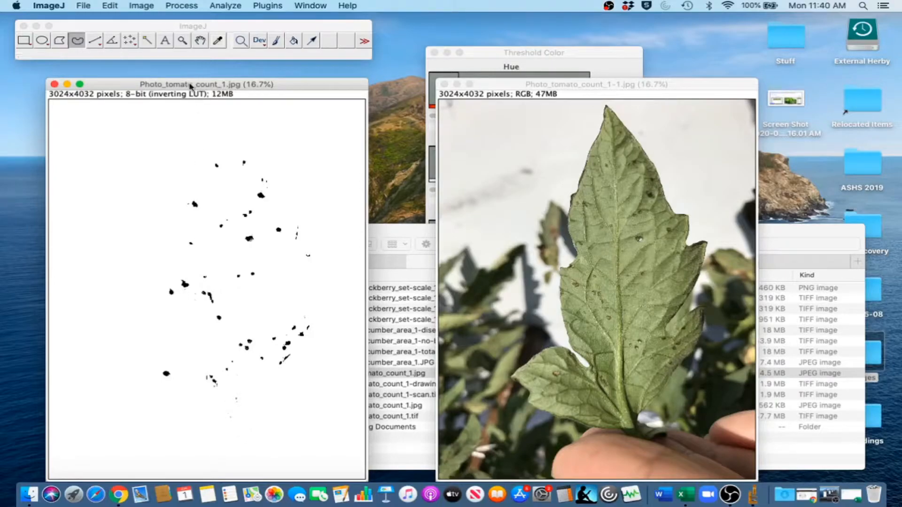
mouse_move(221, 214)
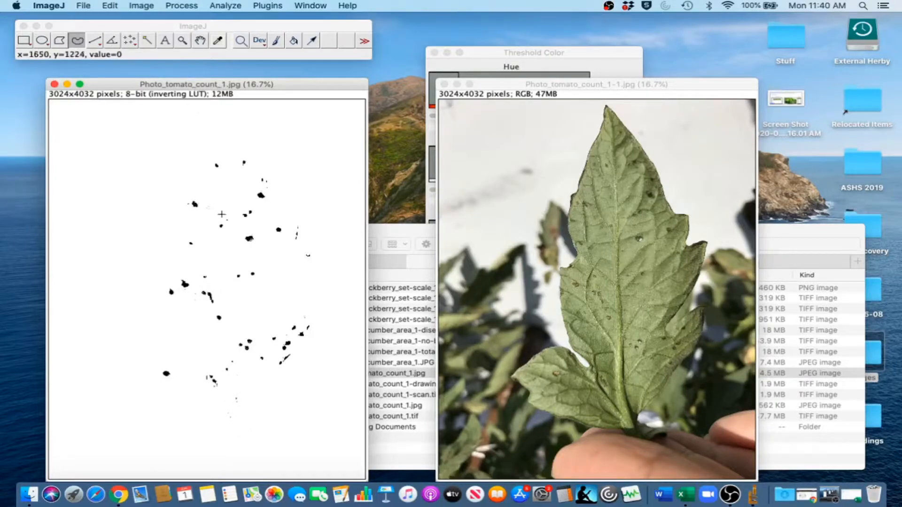
mouse_move(265, 206)
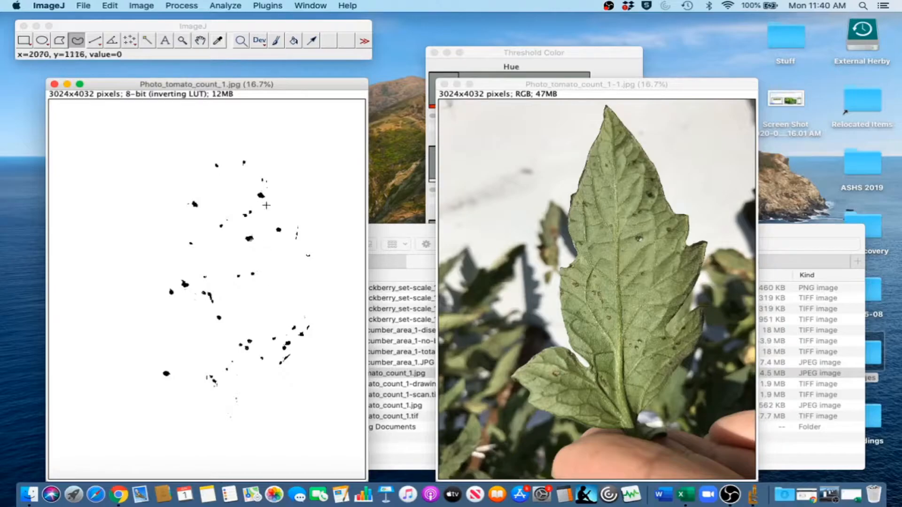
click(217, 41)
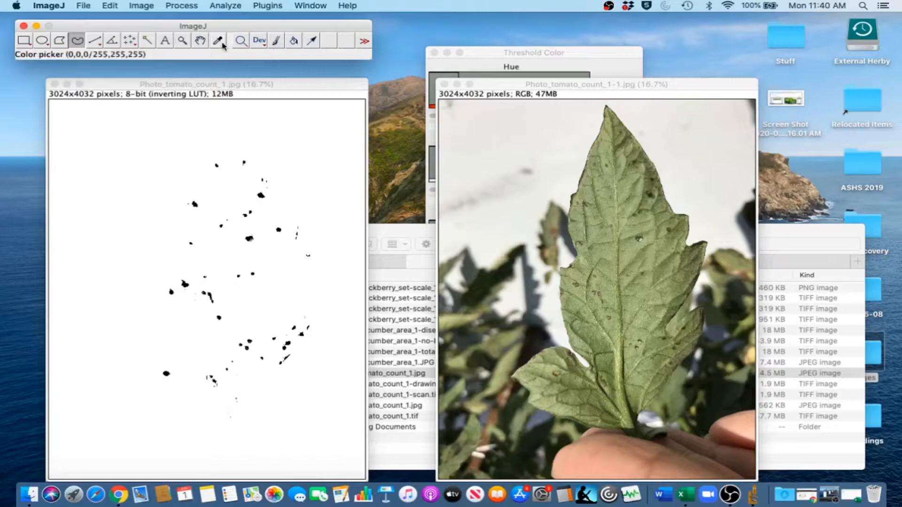
- Choose the Paintbrush tool to hand-clean stray specks on the mask
click(275, 41)
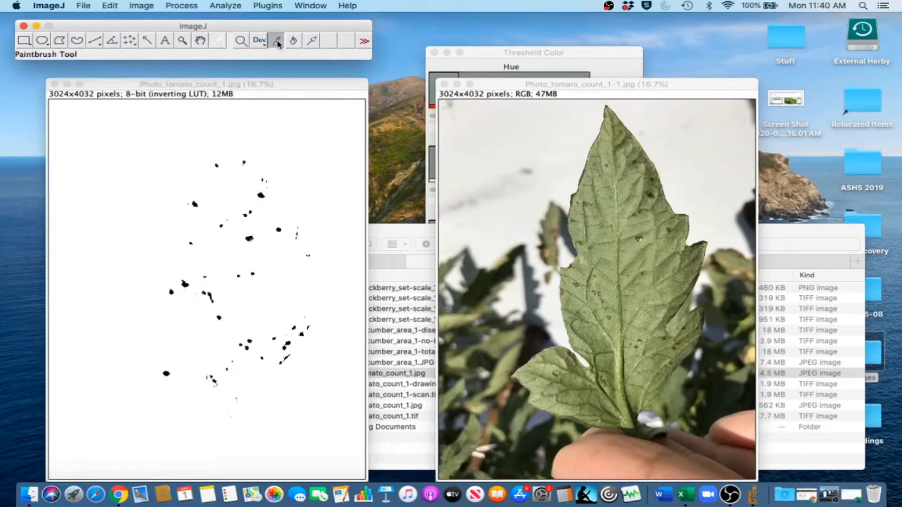
mouse_move(293, 361)
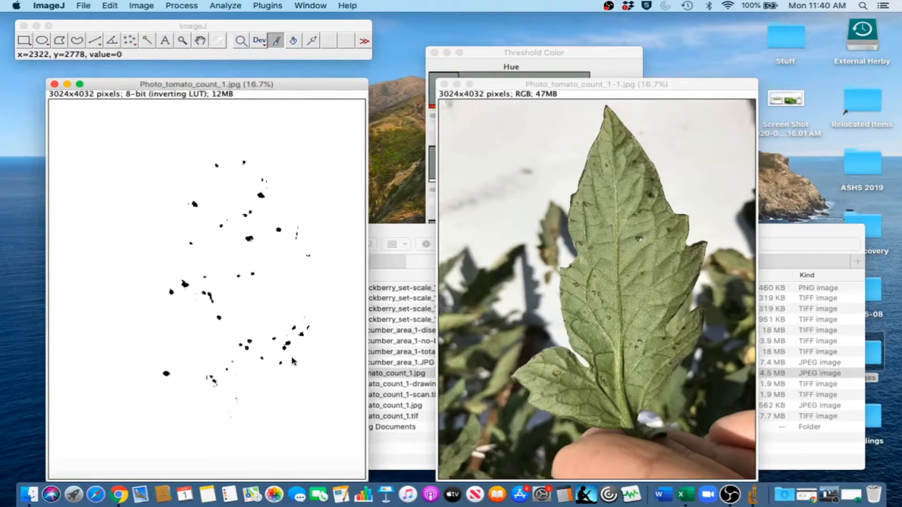
mouse_move(242, 447)
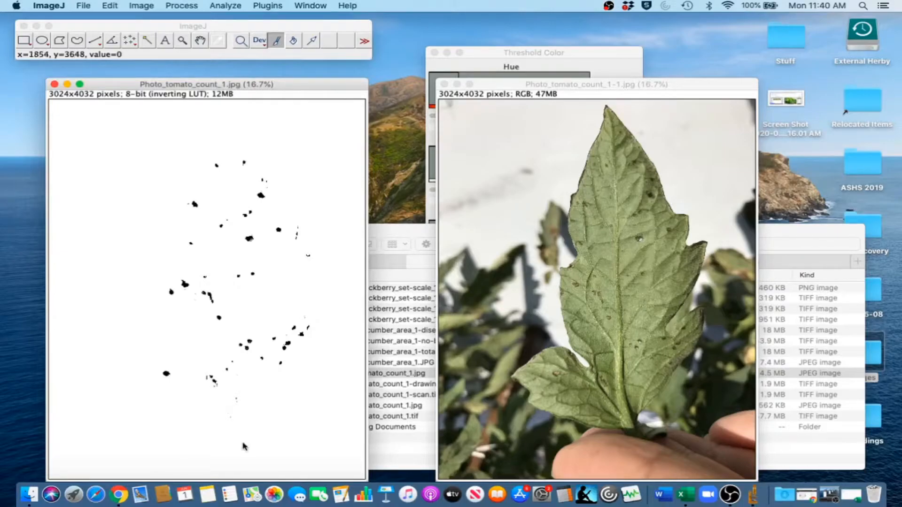
mouse_move(218, 431)
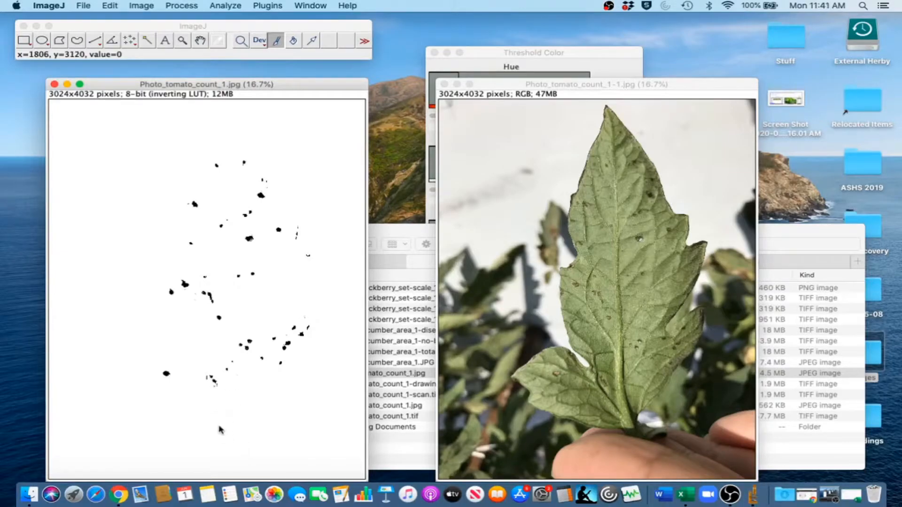
mouse_move(238, 228)
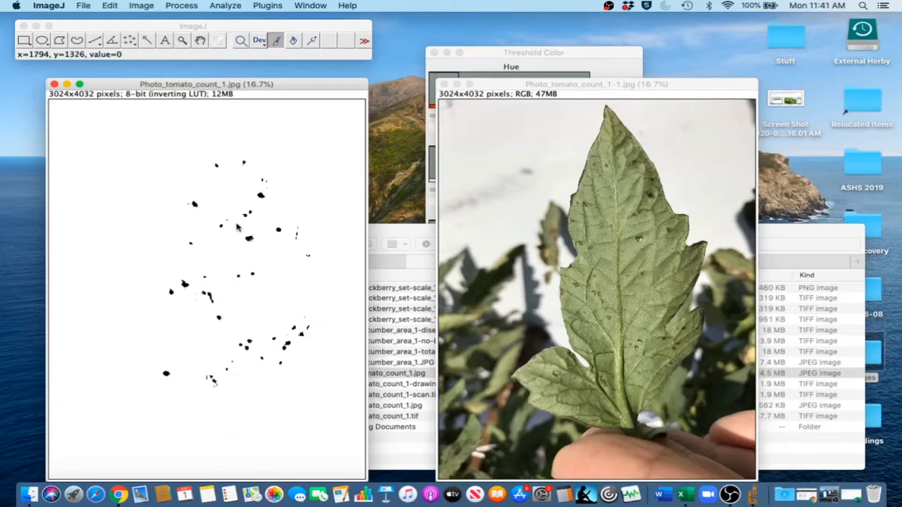
mouse_move(207, 308)
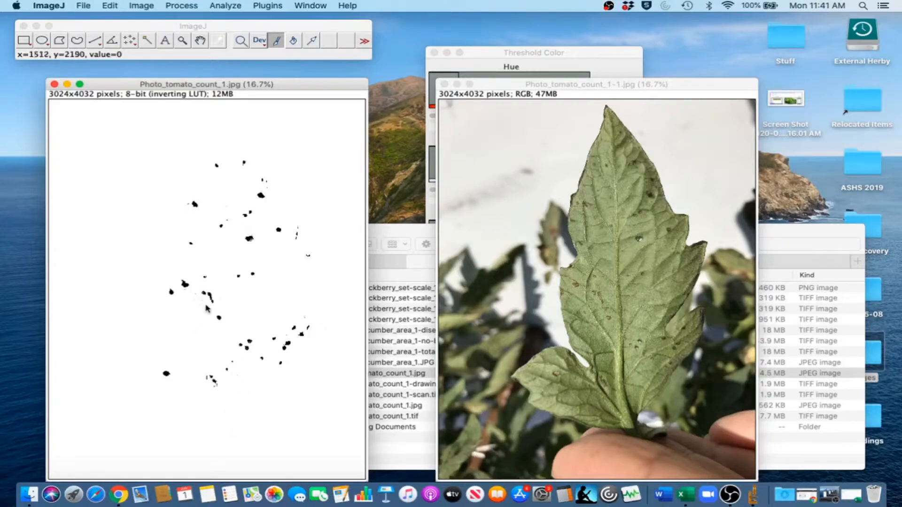
mouse_move(211, 177)
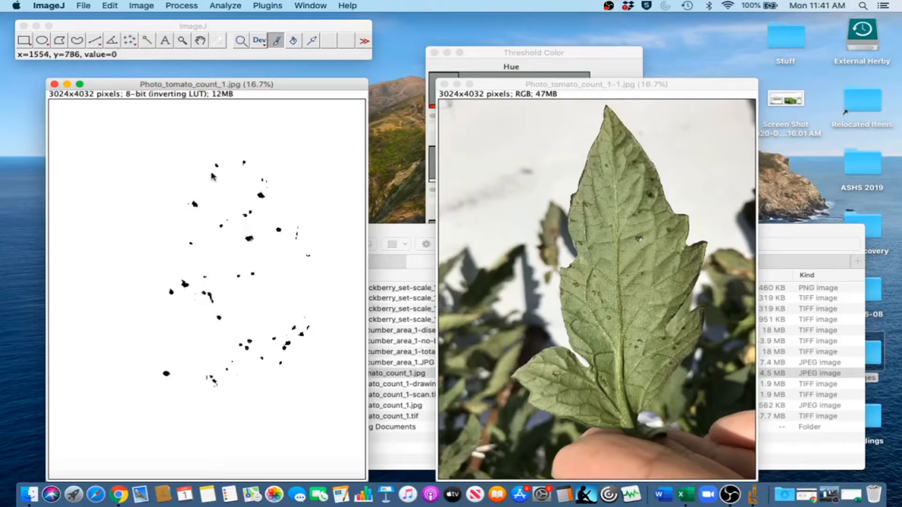
- Apply Remove Outliers with radius 2.0, threshold 50, Dark and preview to the spots mask
click(181, 5)
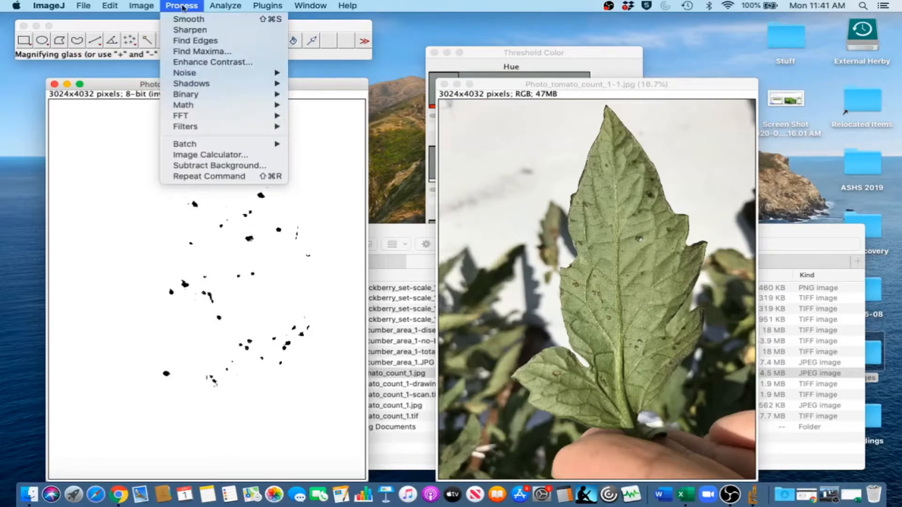
mouse_move(184, 72)
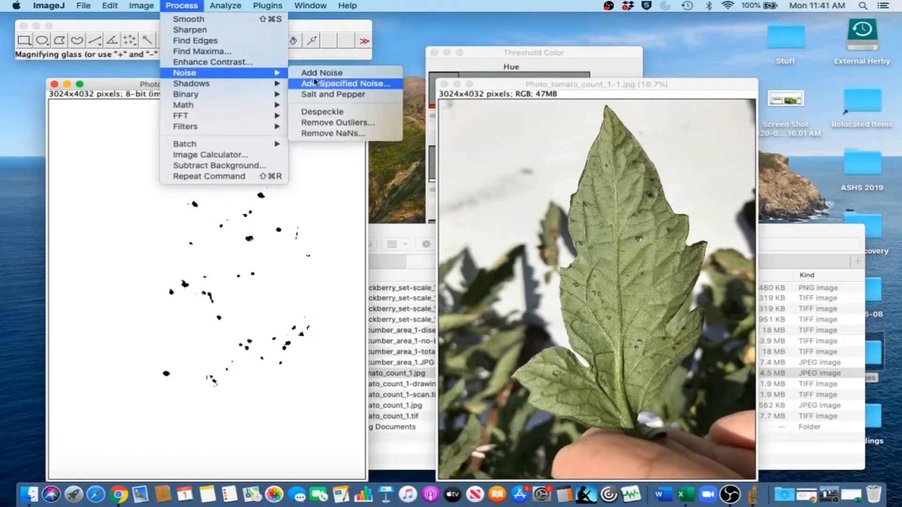
click(338, 122)
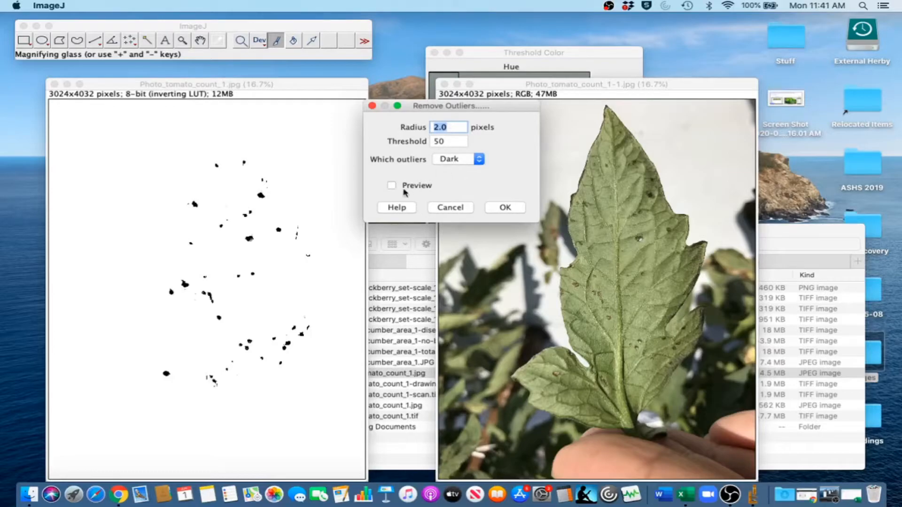
click(391, 185)
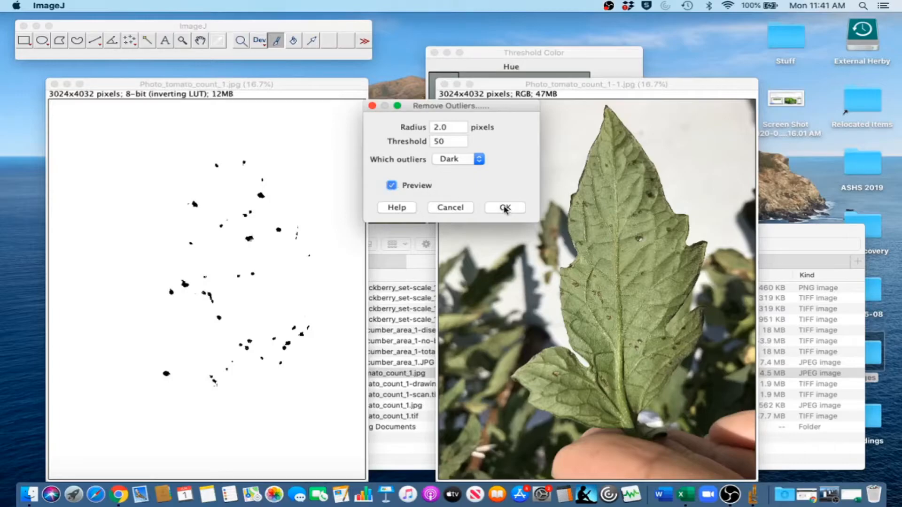
mouse_move(504, 211)
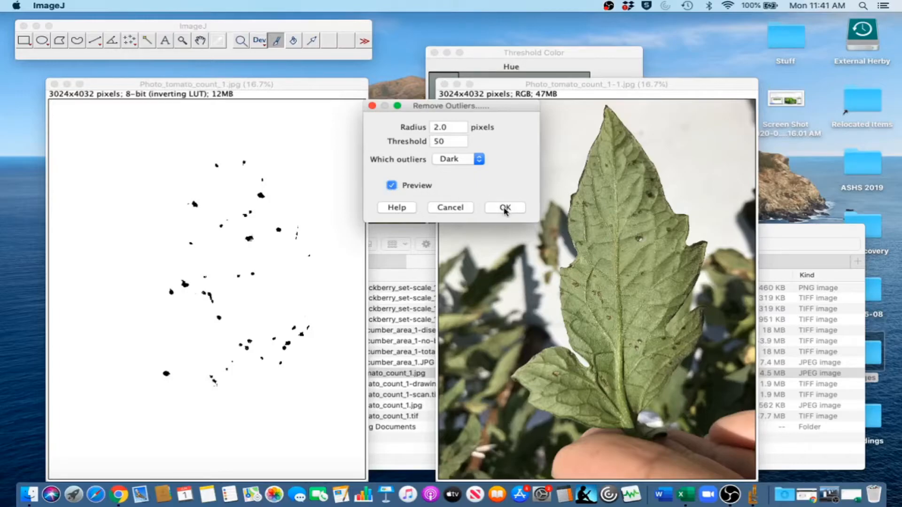
click(503, 208)
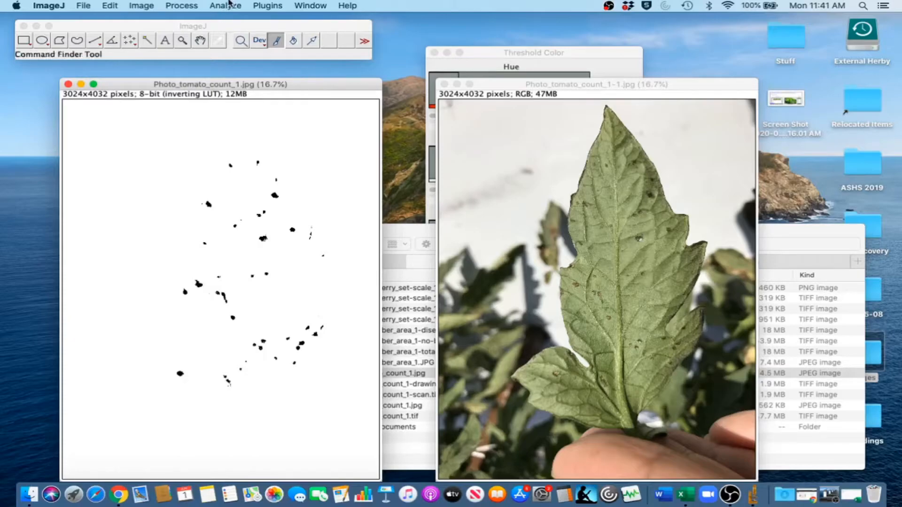
- Run Analyze Particles showing Outlines with Summarize, counting 55 leaf spots
click(225, 5)
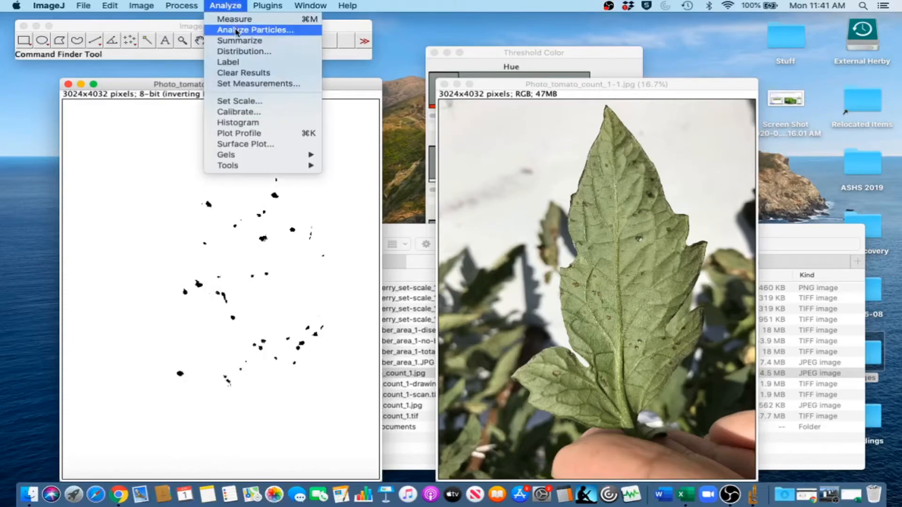
click(255, 30)
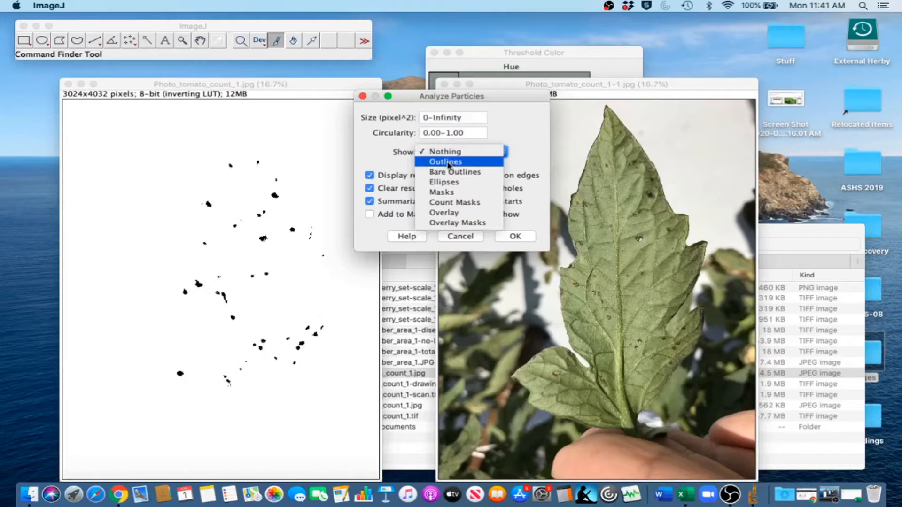
click(445, 162)
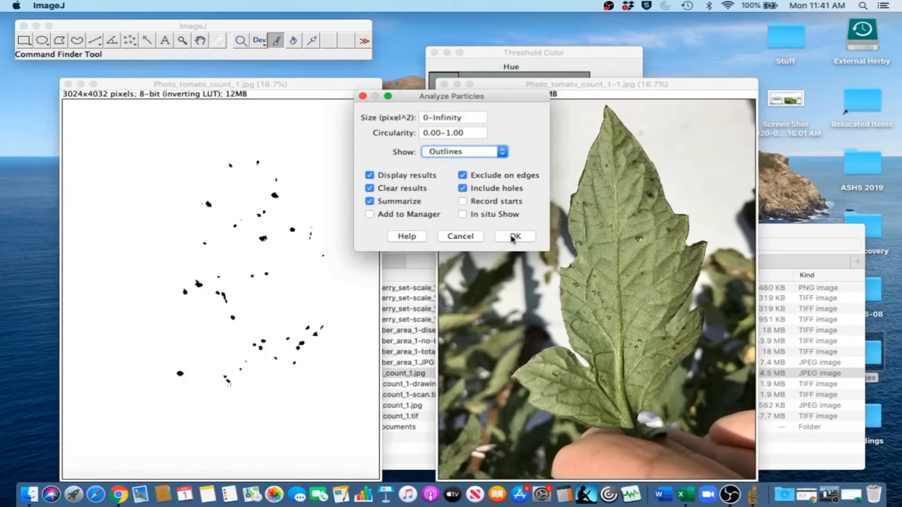
click(514, 235)
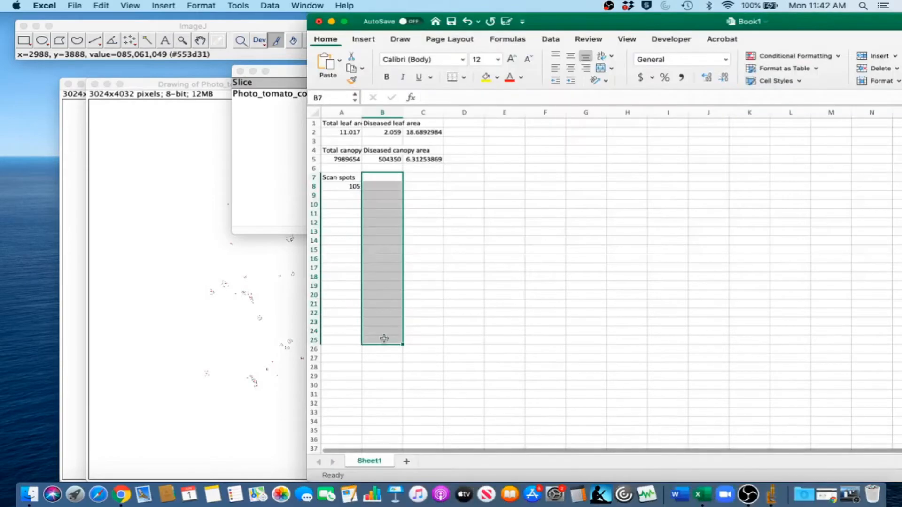
- Enter a 'Photo spots' heading in B7 with the count 55 below, beside Scan spots 105
click(381, 176)
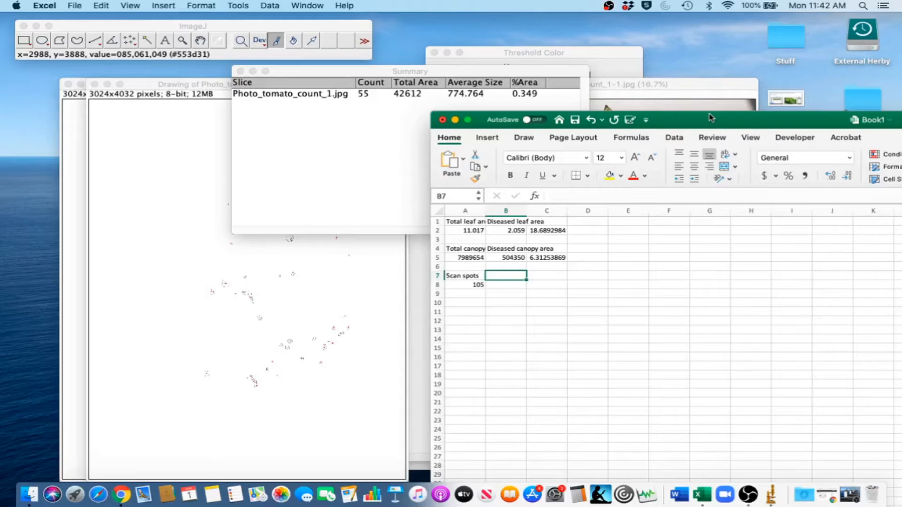
text(Photo)
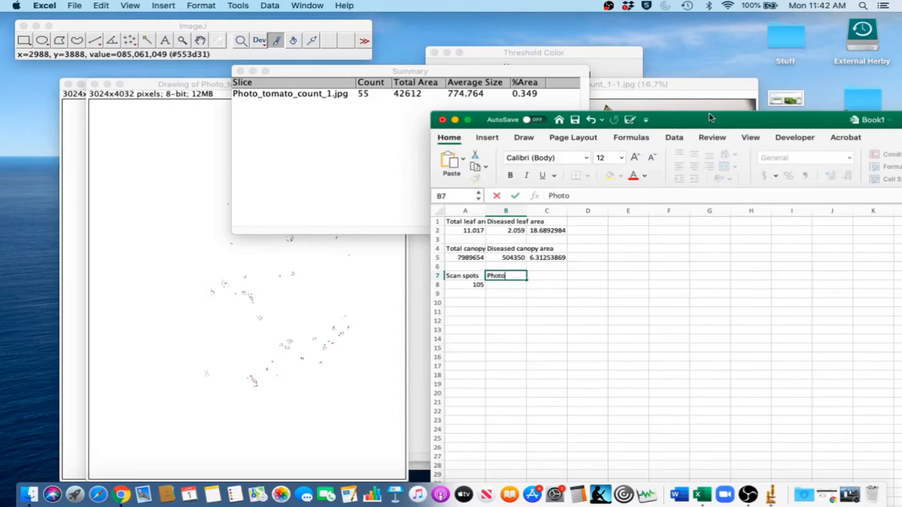
text(spots)
click(505, 285)
text(55)
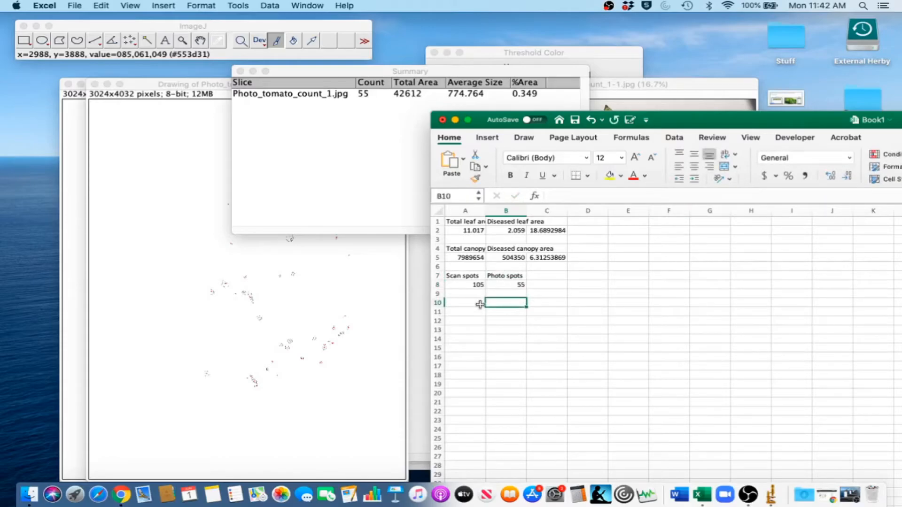
click(465, 302)
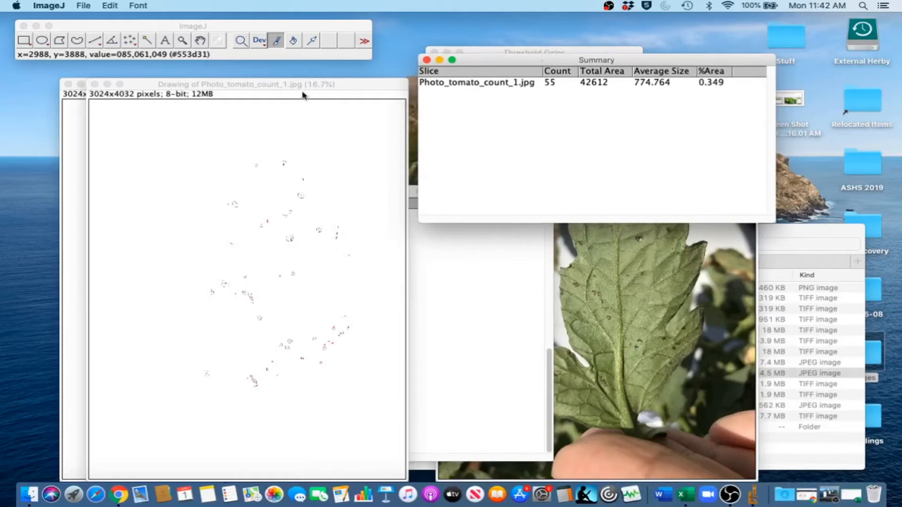
- Save the outlines drawing as Photo_tomato_count_1-processed.tif
click(82, 6)
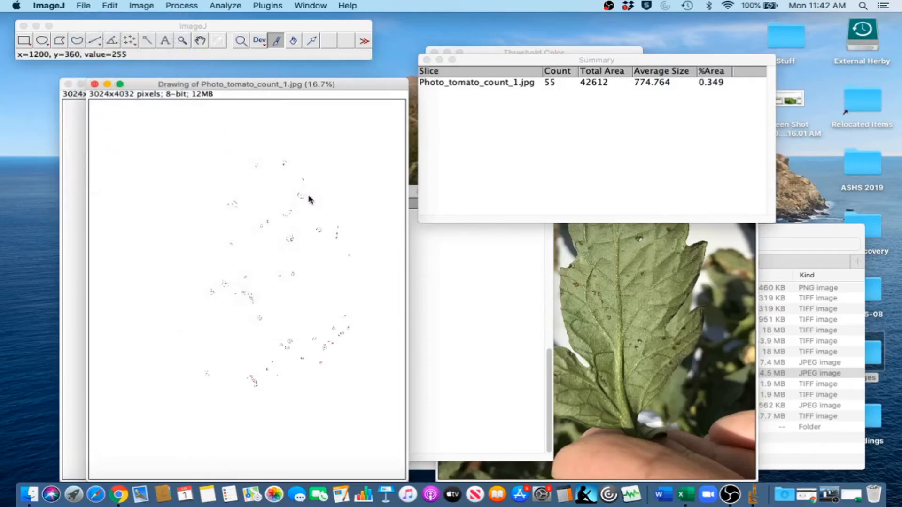
click(82, 6)
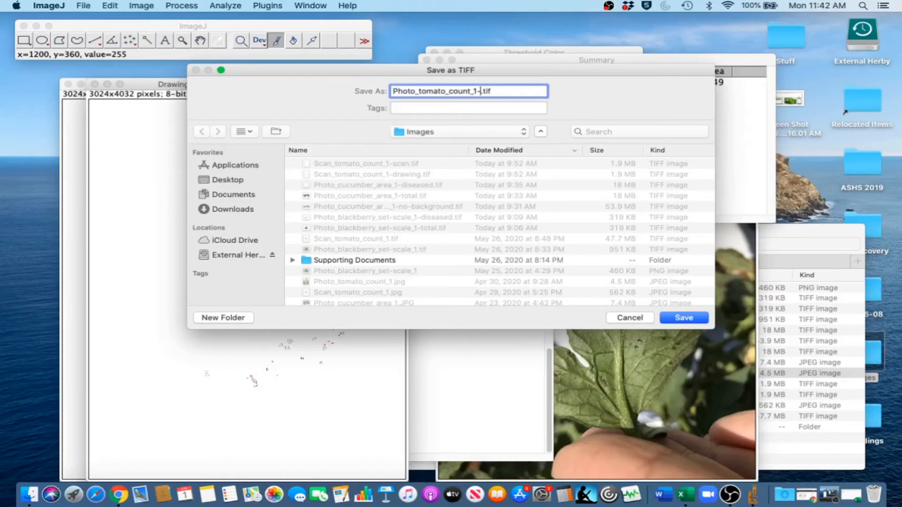
text(~)
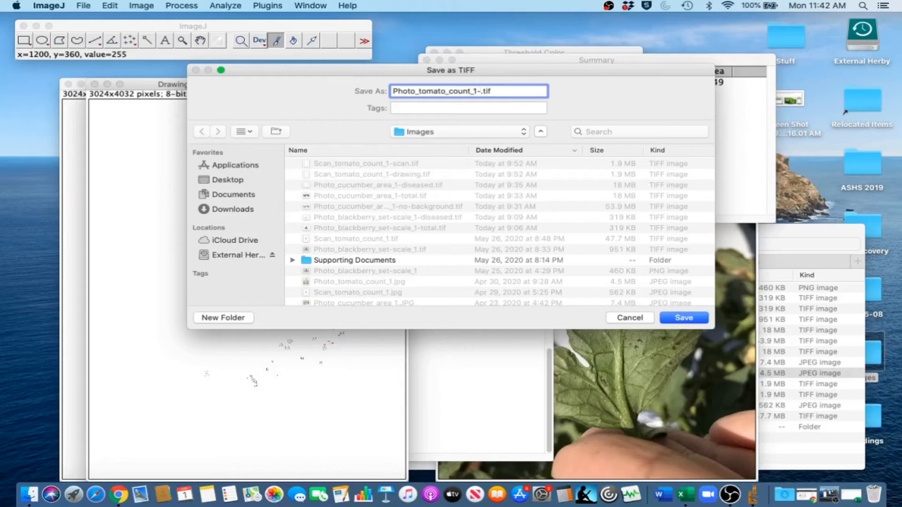
text(ps)
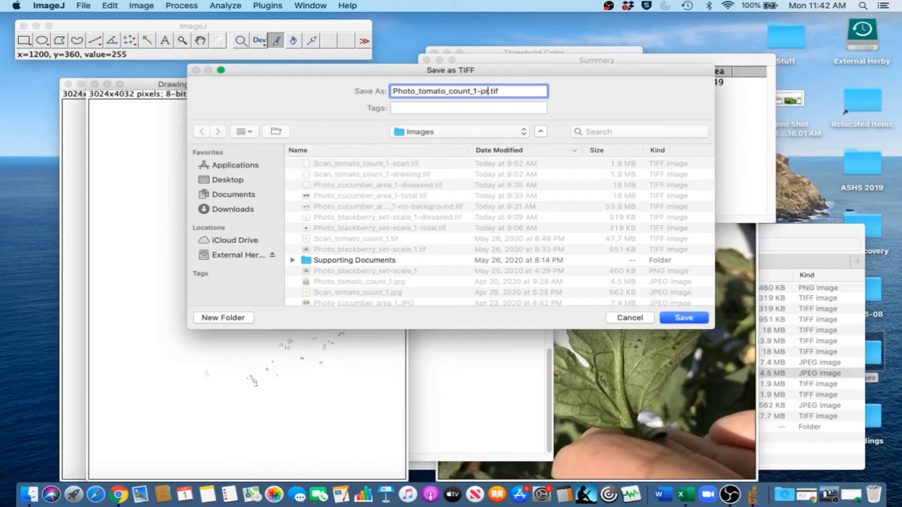
text(processed)
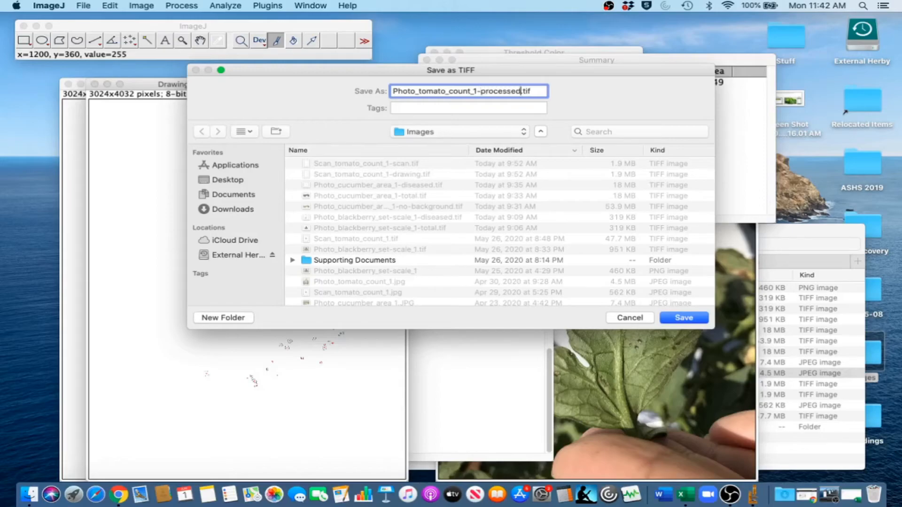
click(683, 318)
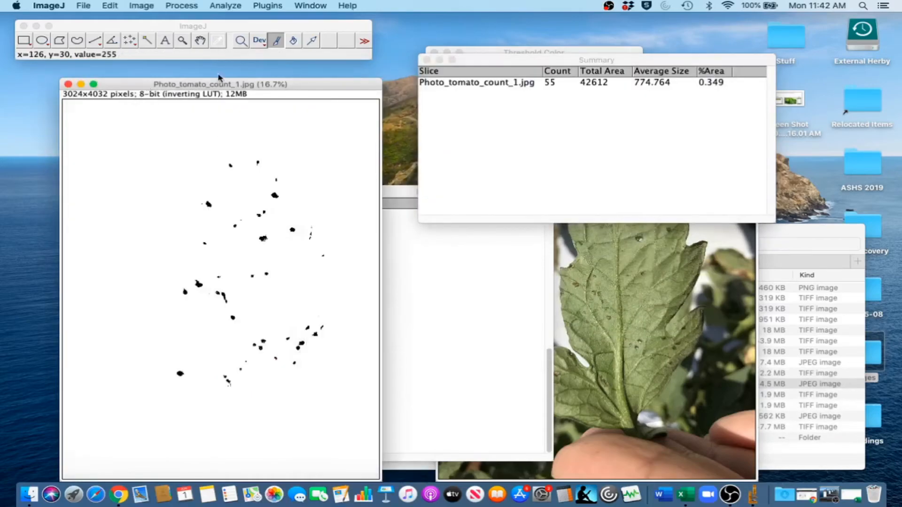
- Save the black spots mask as Photo_tomato_count_1-black-spots.tif via Save As > Tiff
click(182, 5)
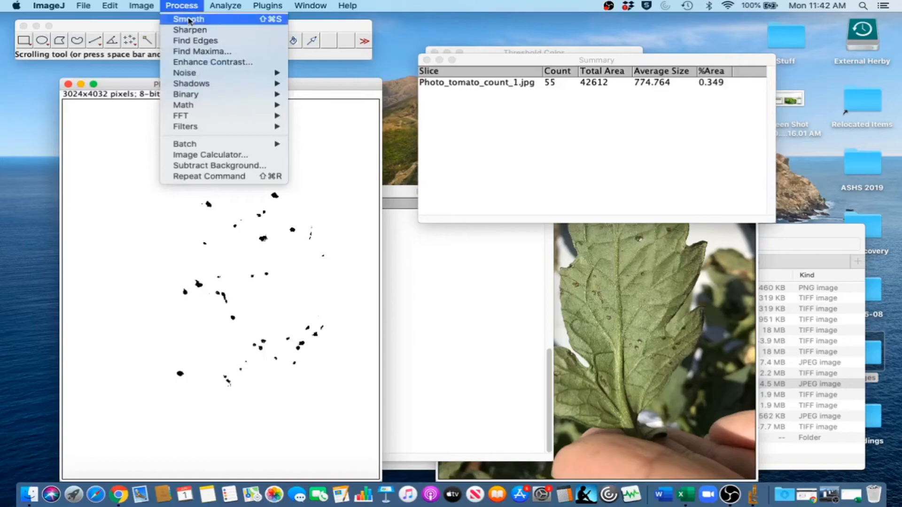
click(83, 6)
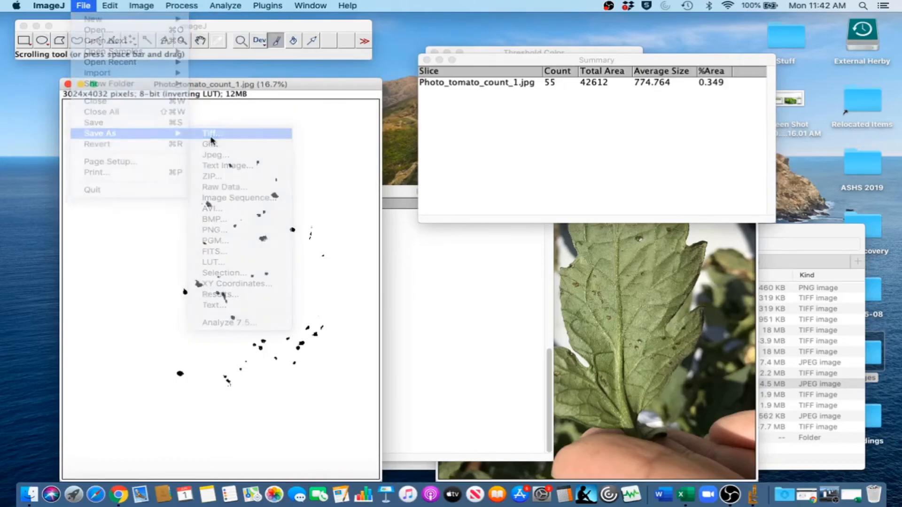
click(212, 132)
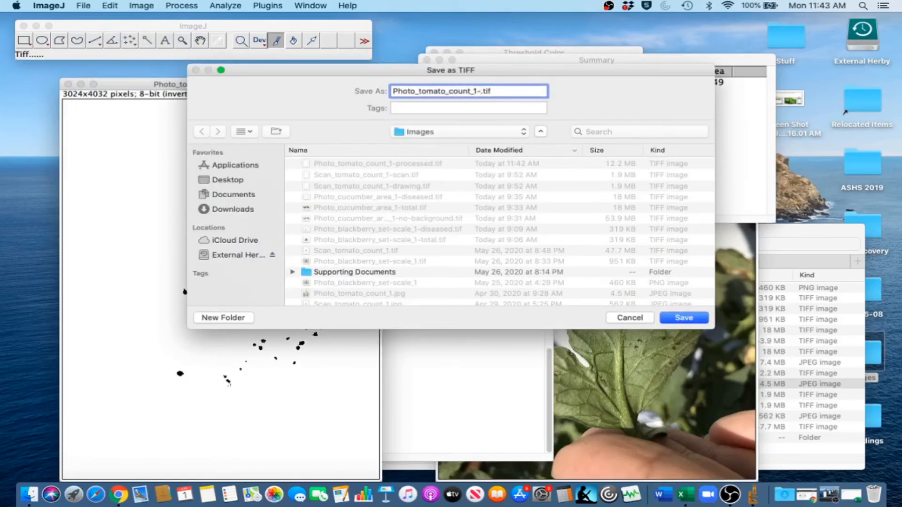
text(black-)
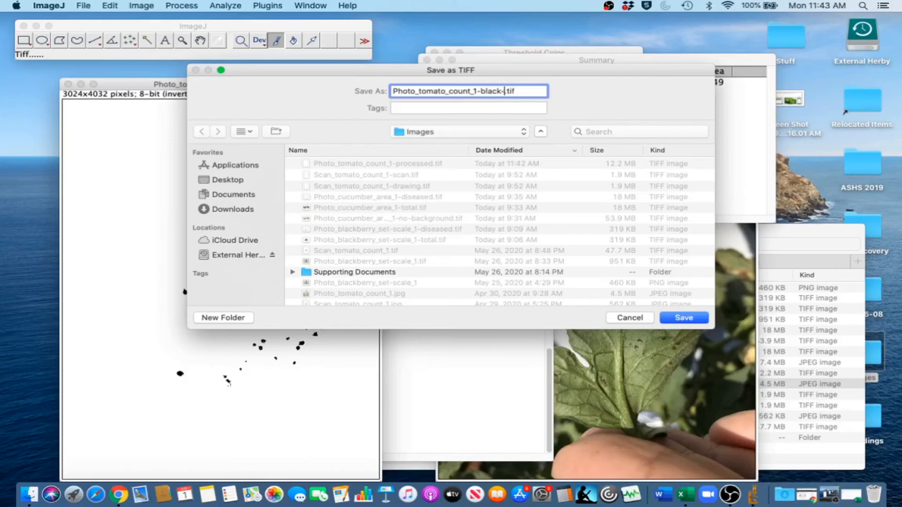
text(spots)
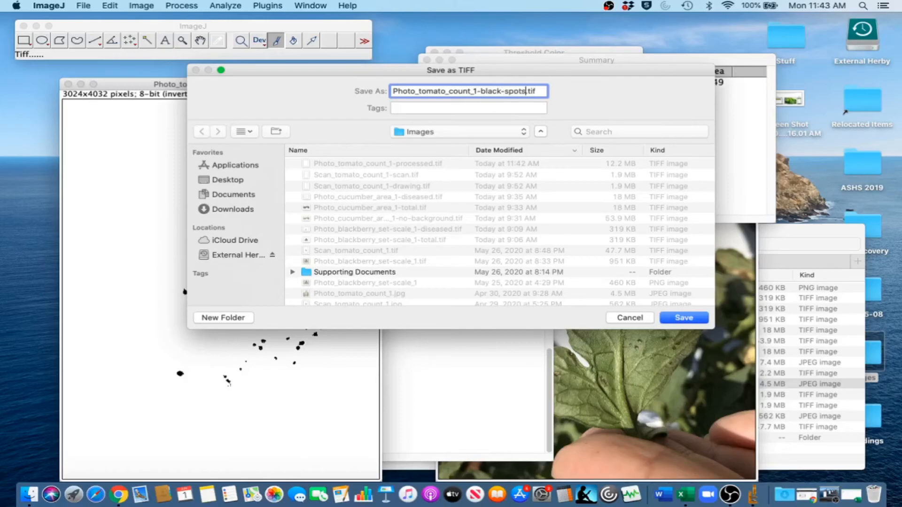
click(683, 317)
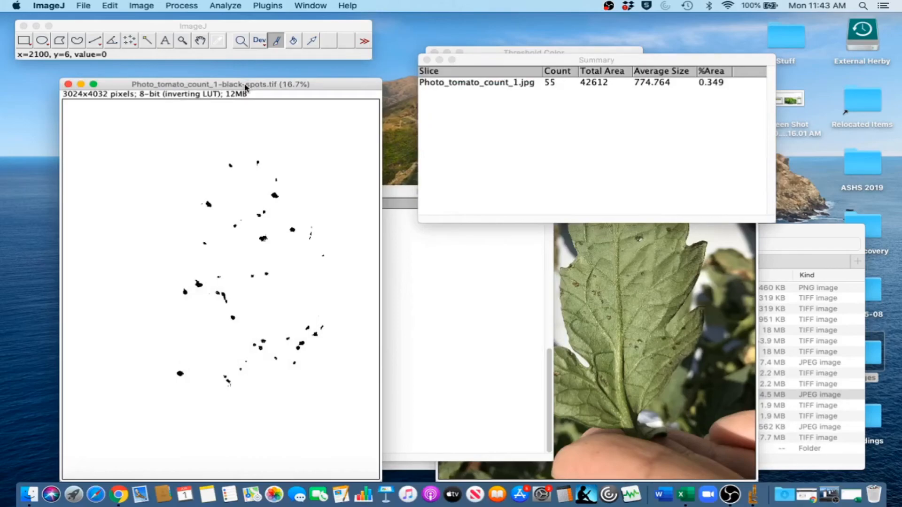
mouse_move(335, 78)
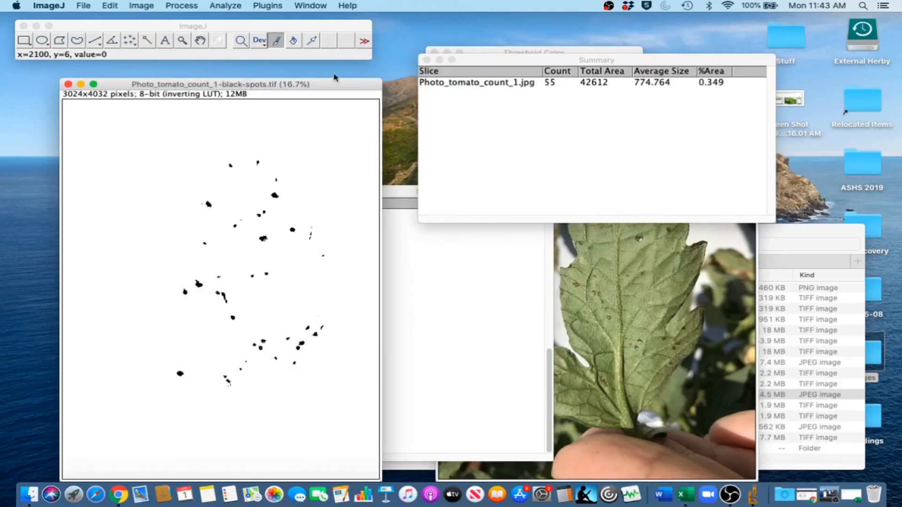